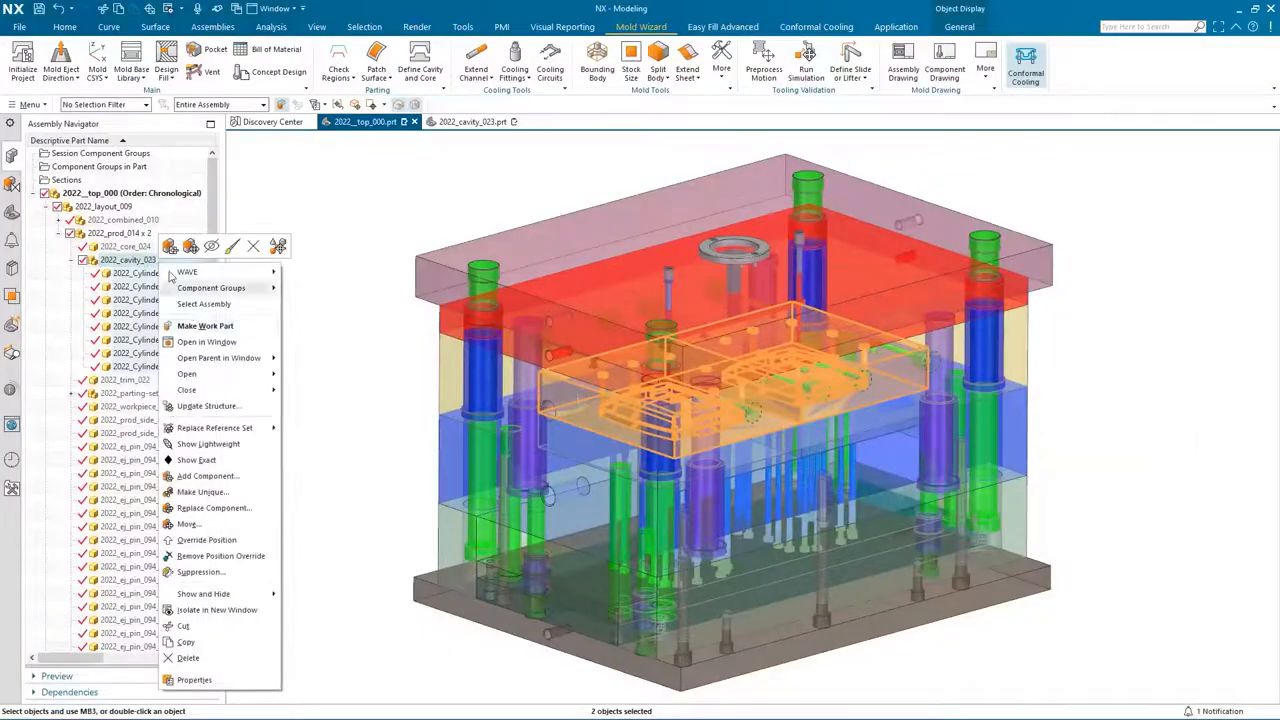
# Step: Open the 2022_cavity_023 component in its own window
pyautogui.click(207, 341)
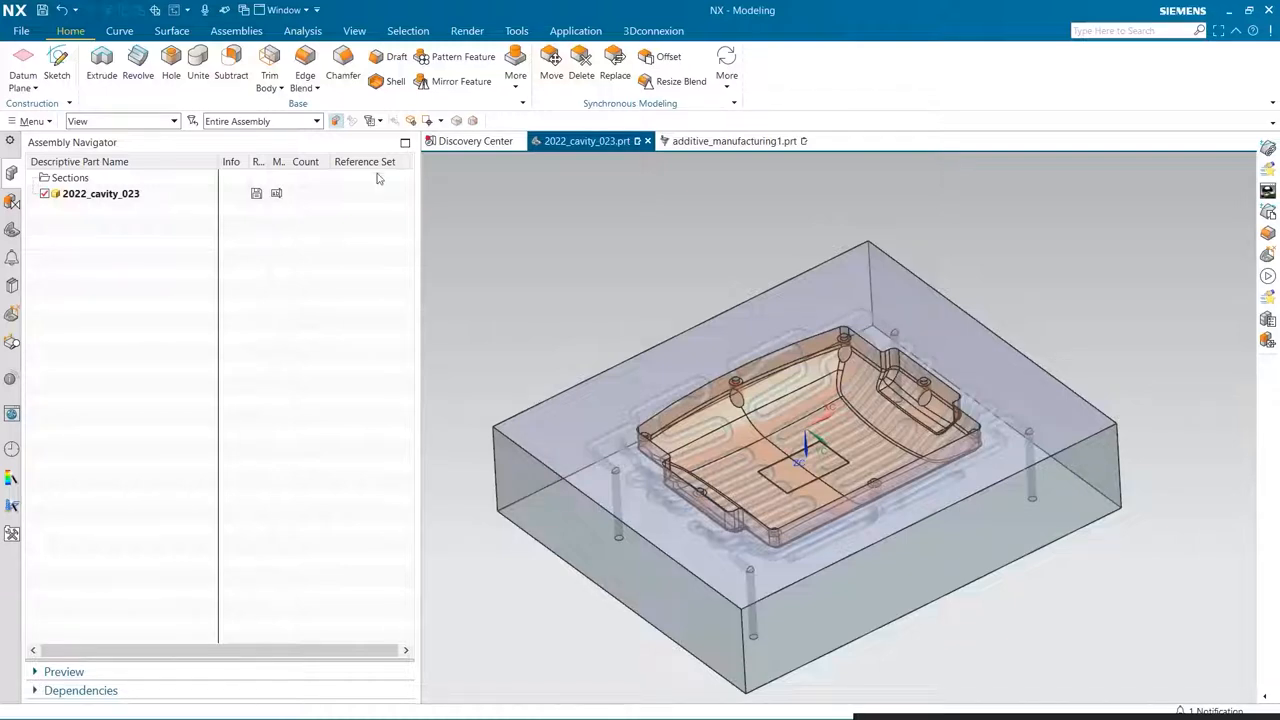
# Step: Create a new Empty Build Tray additive manufacturing part, additive_manufacturing2
pyautogui.click(21, 30)
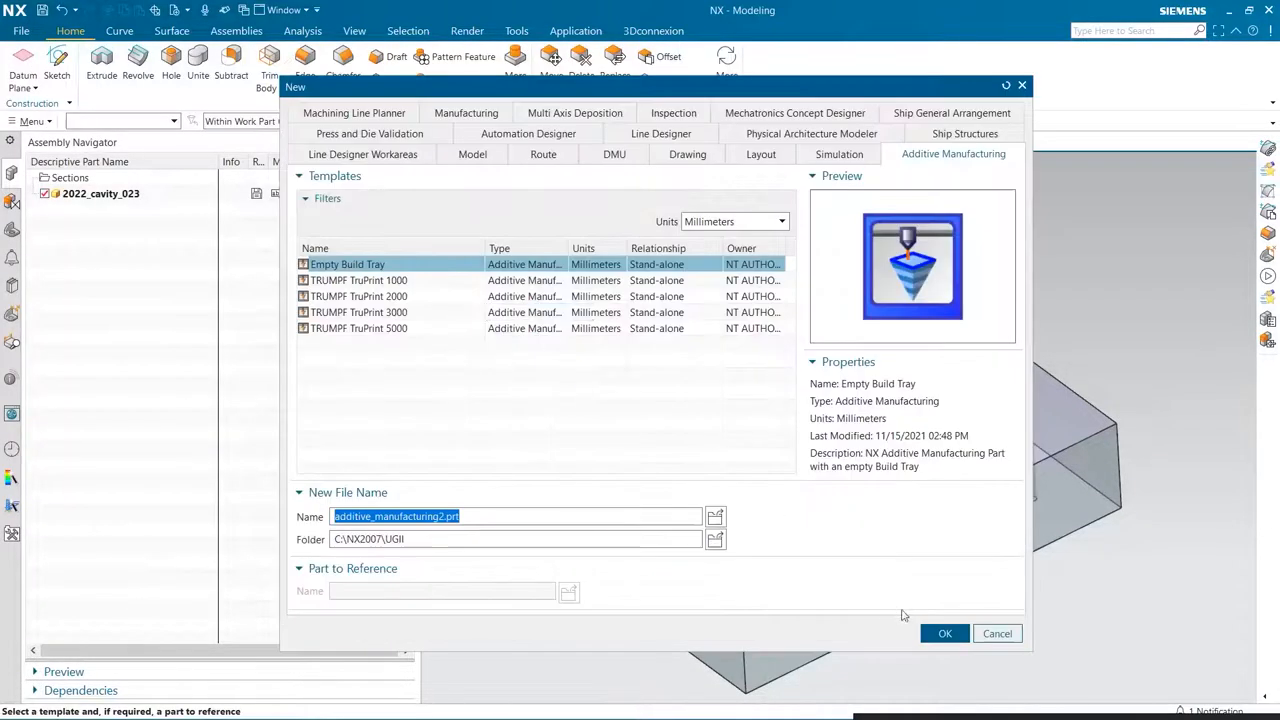
pyautogui.click(944, 633)
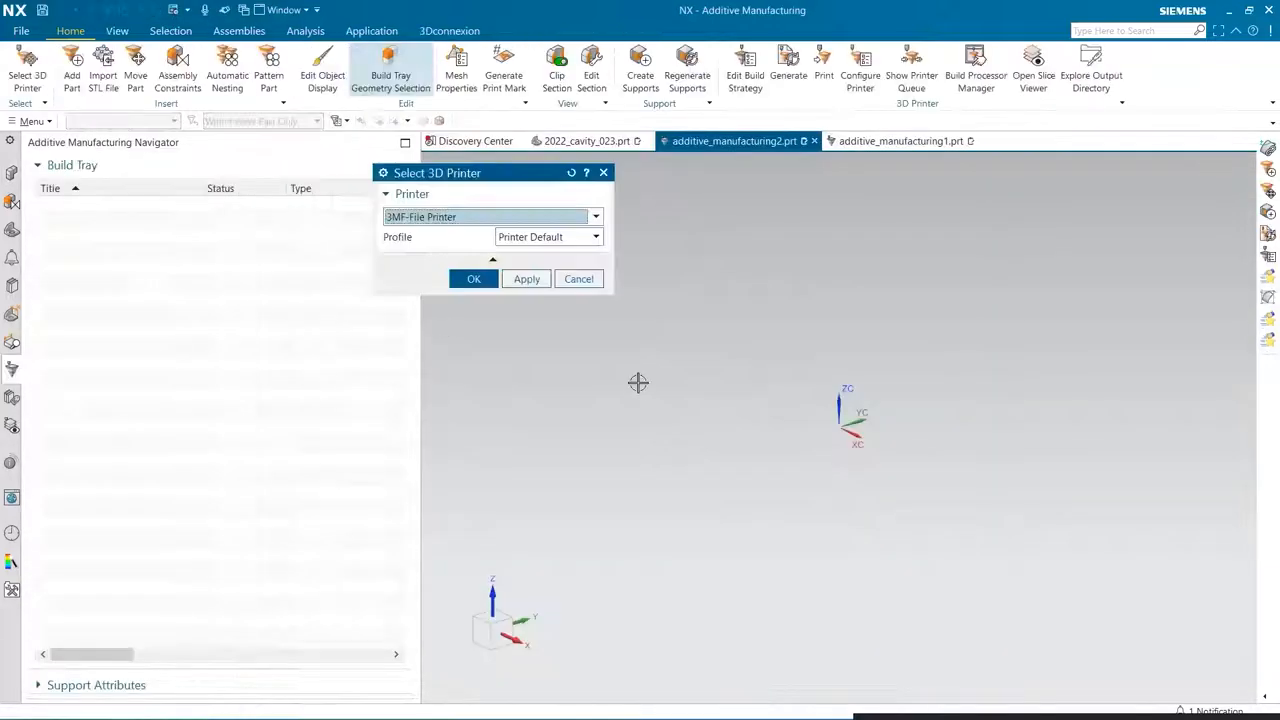